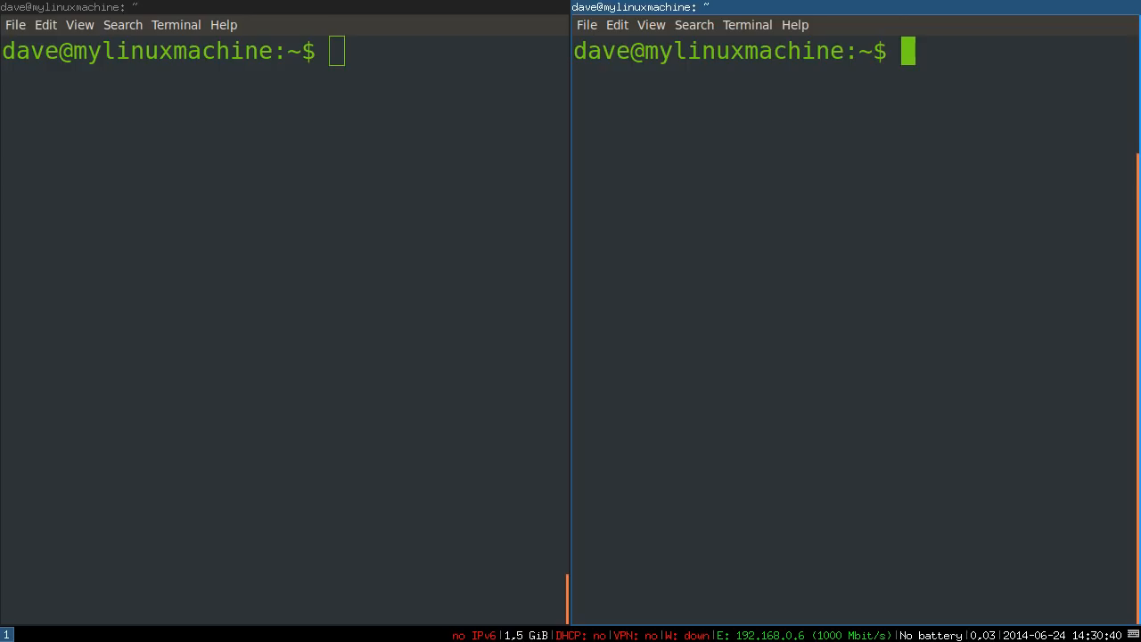
left_click(309, 365)
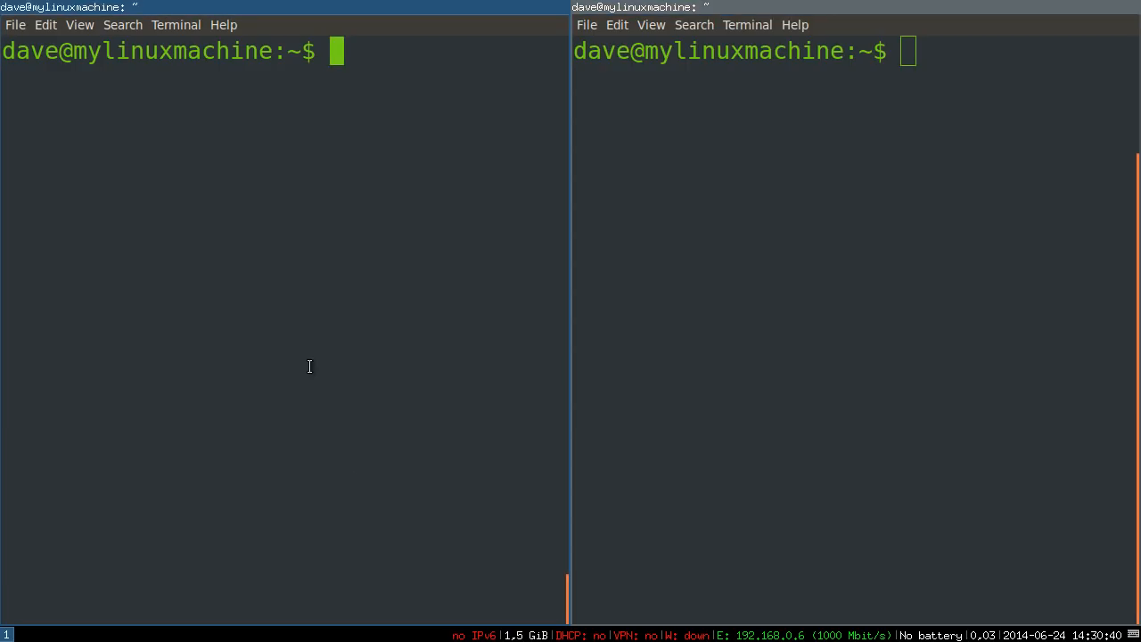
left_click(819, 370)
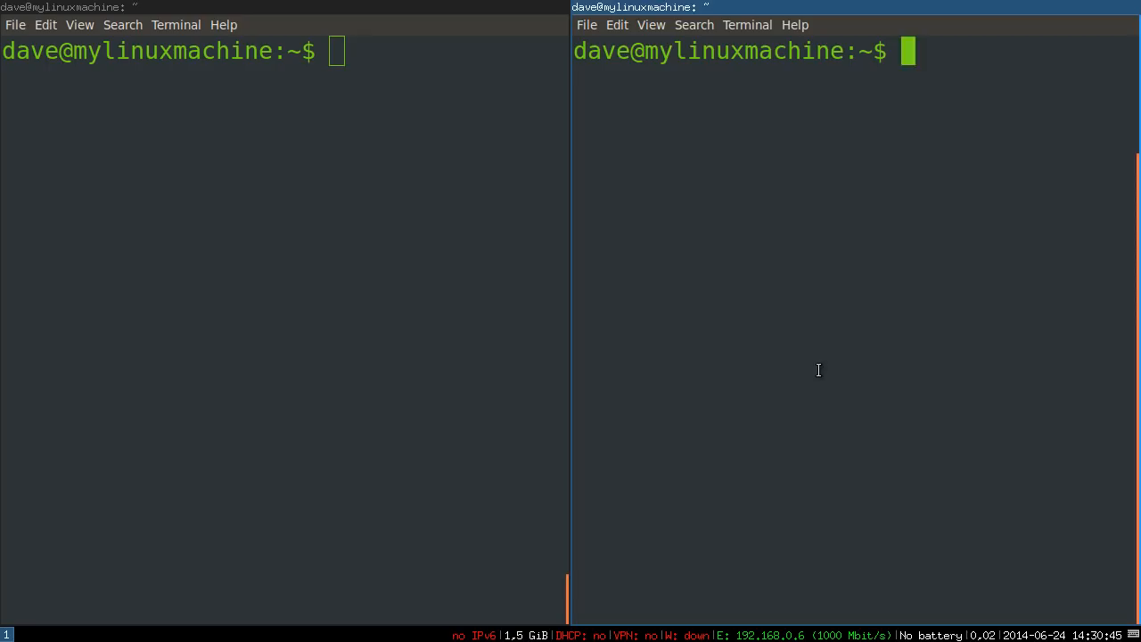
mouse_move(815, 354)
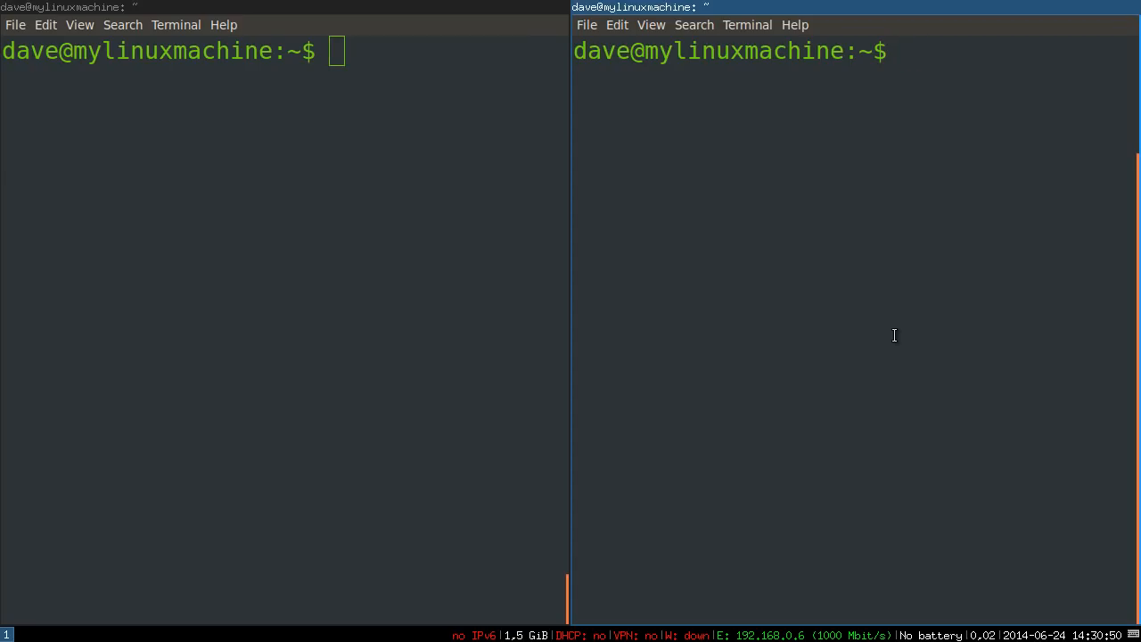
left_click(453, 322)
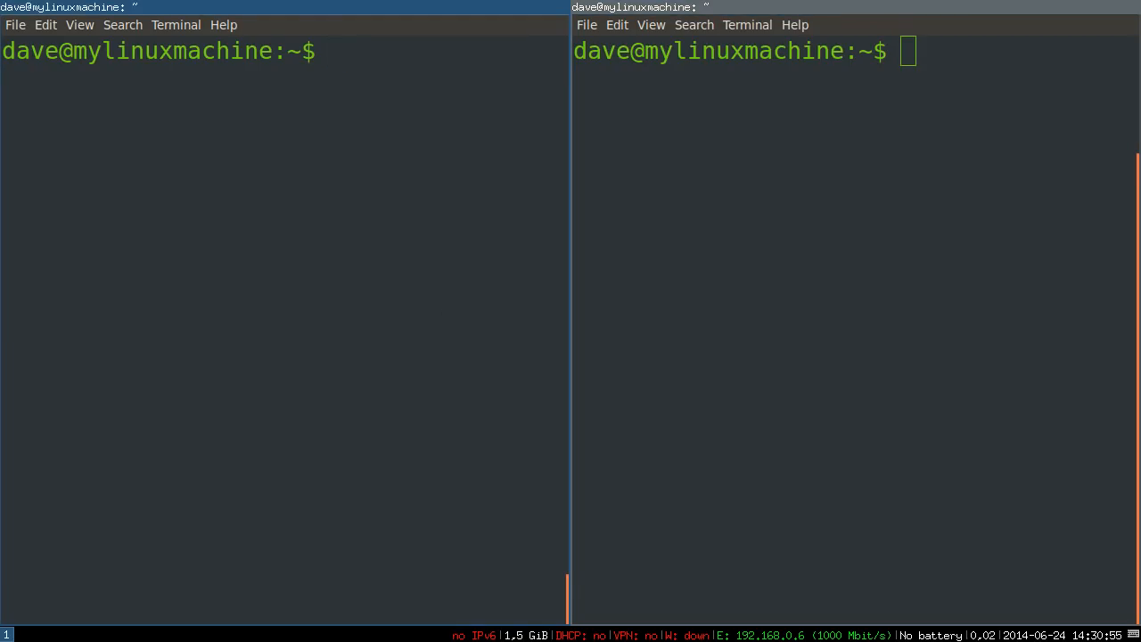
mouse_move(347, 54)
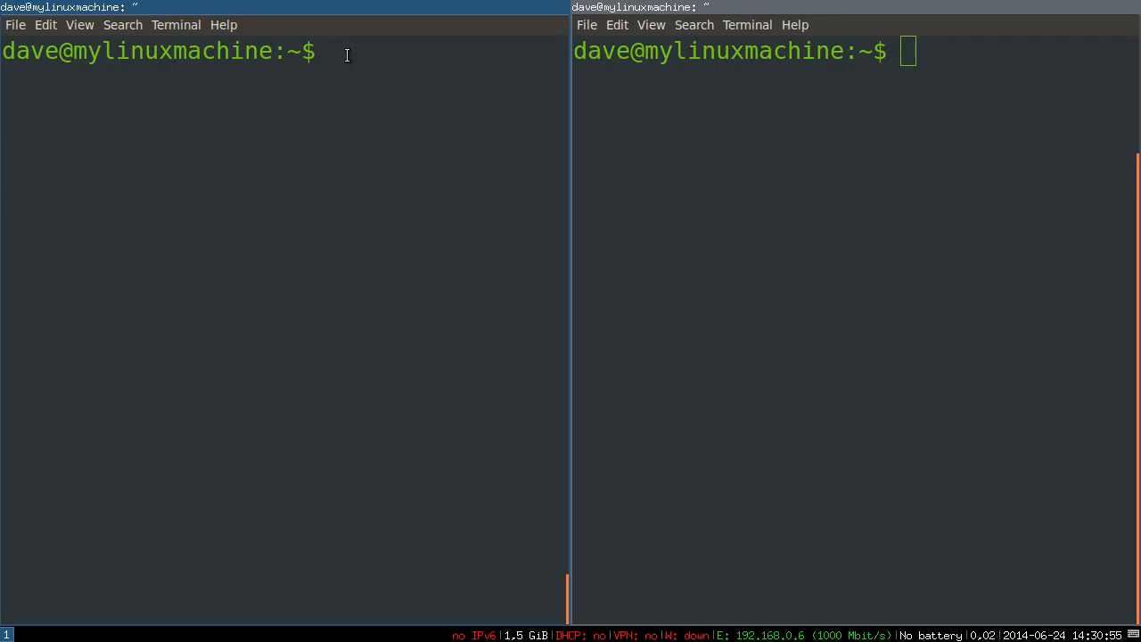
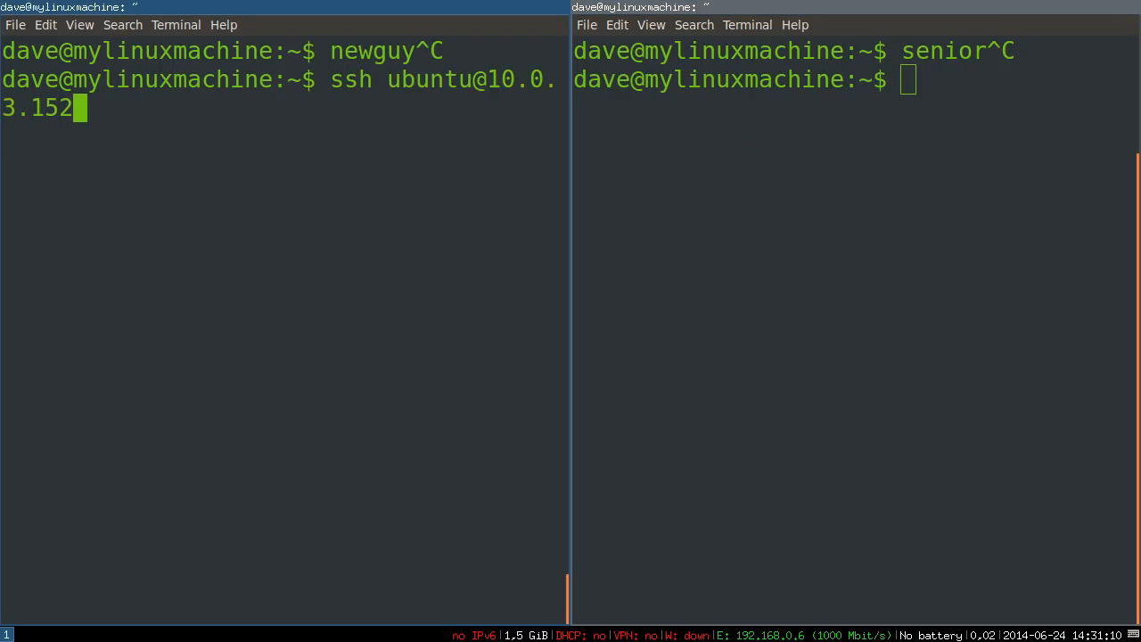
key("Return")
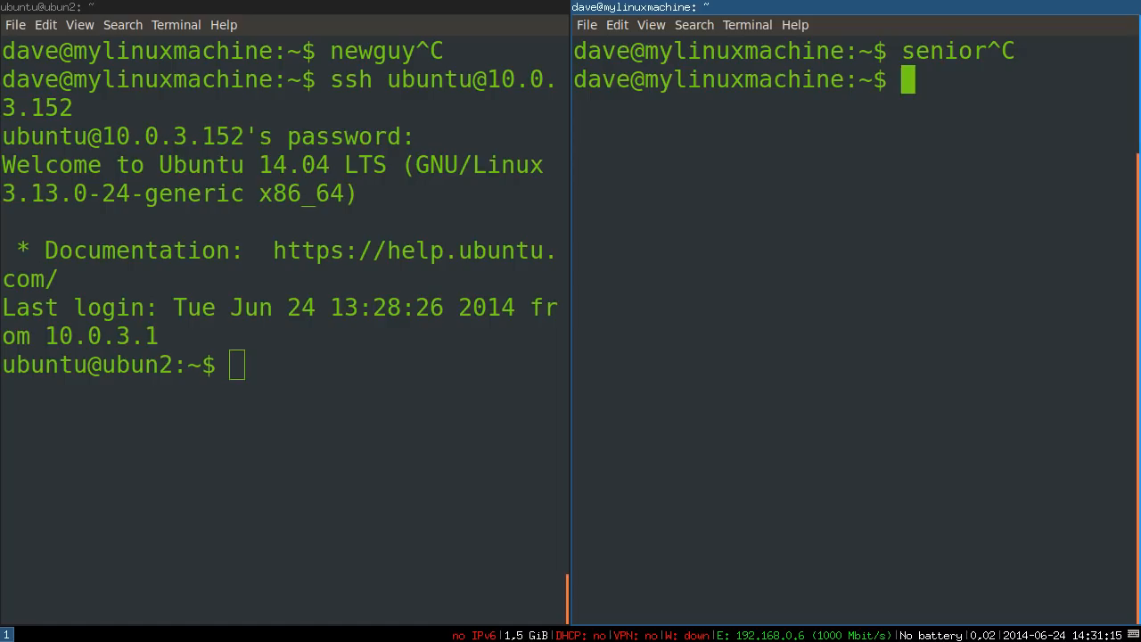
- Start the same ssh connection from the right terminal and submit its password
type("clear")
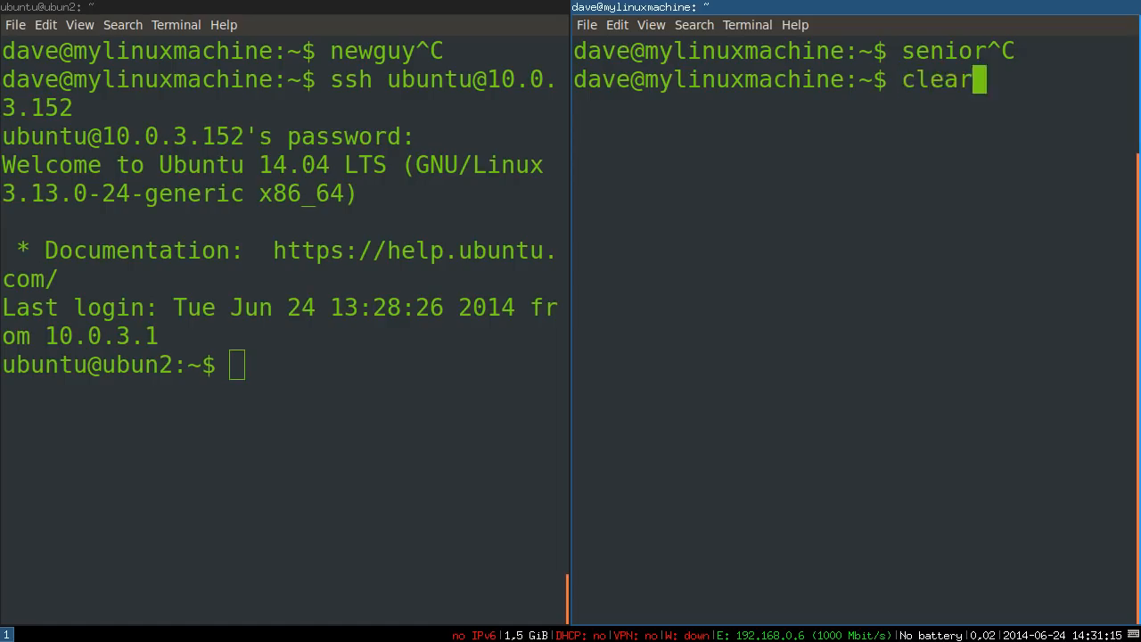
key("Return")
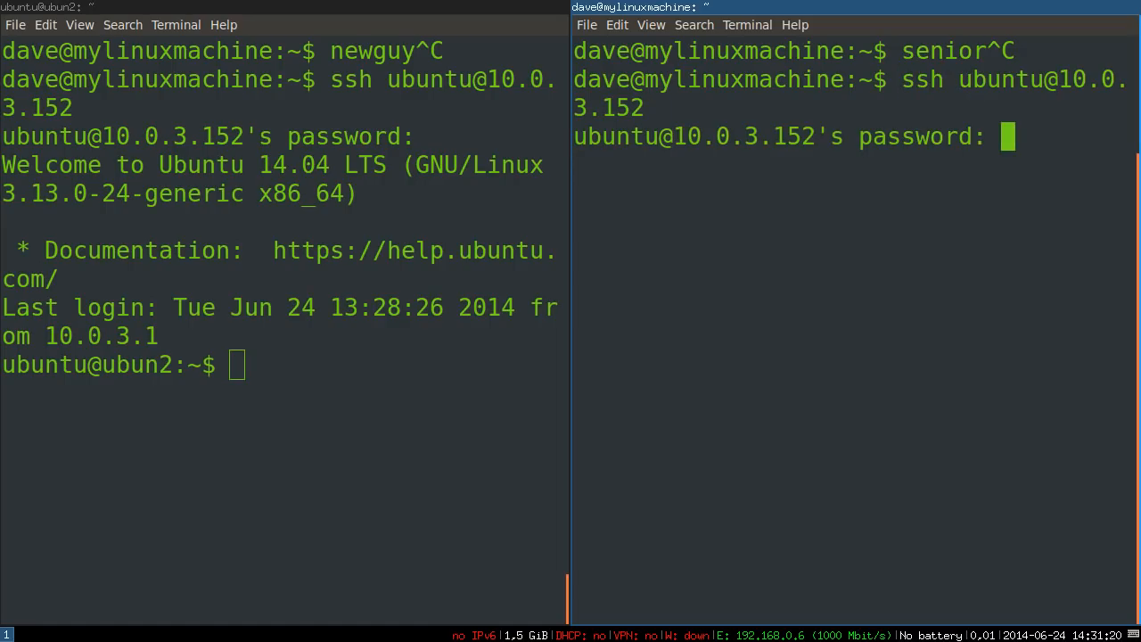
key("Return")
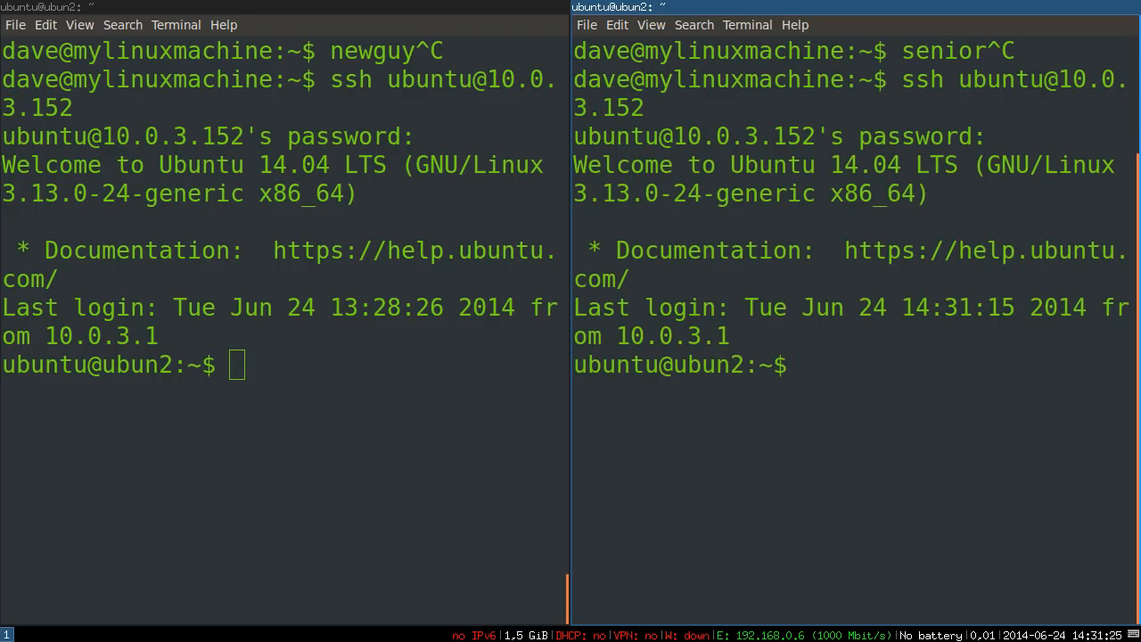
- Switch focus between the two logged-in SSH terminals
left_click(803, 365)
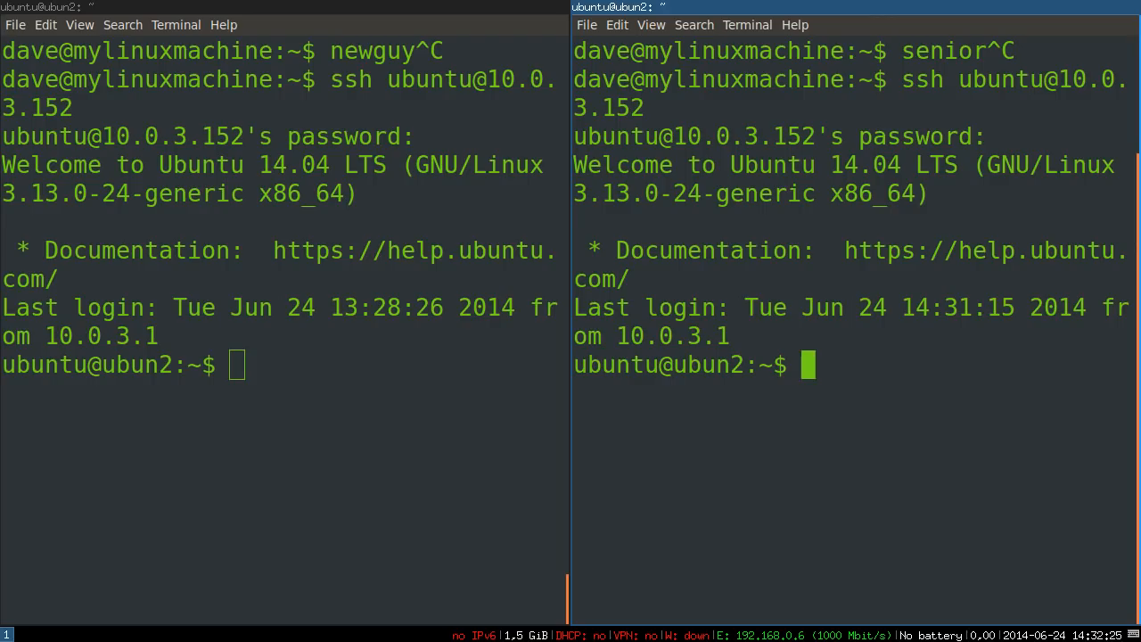
left_click(267, 363)
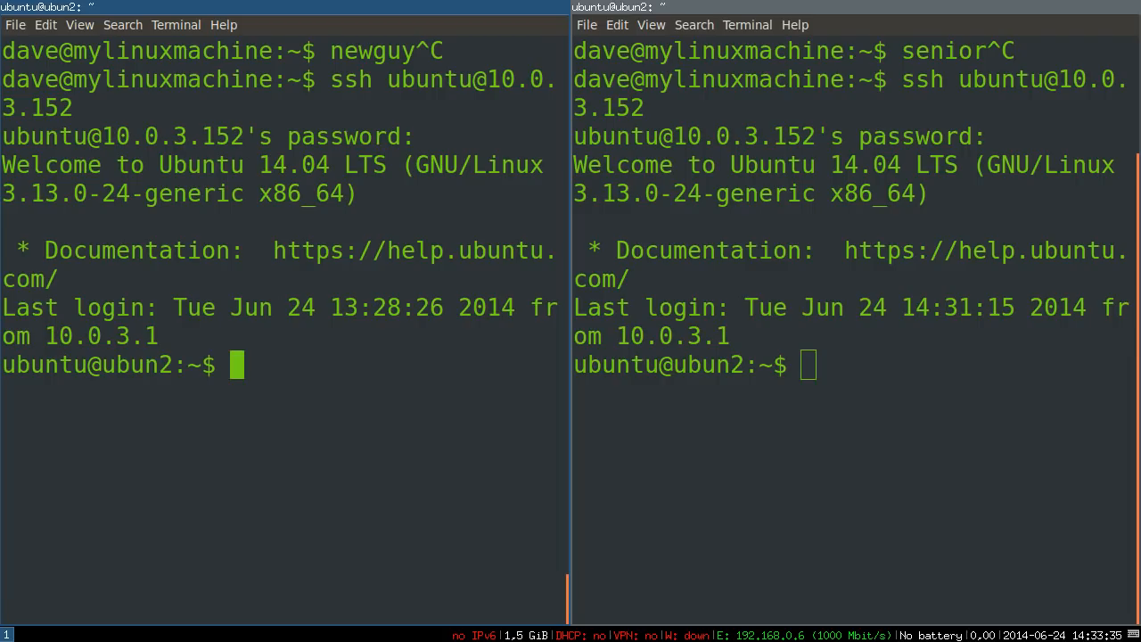
- Run whoami in the left session, confirming the user is ubuntu
type("whoami")
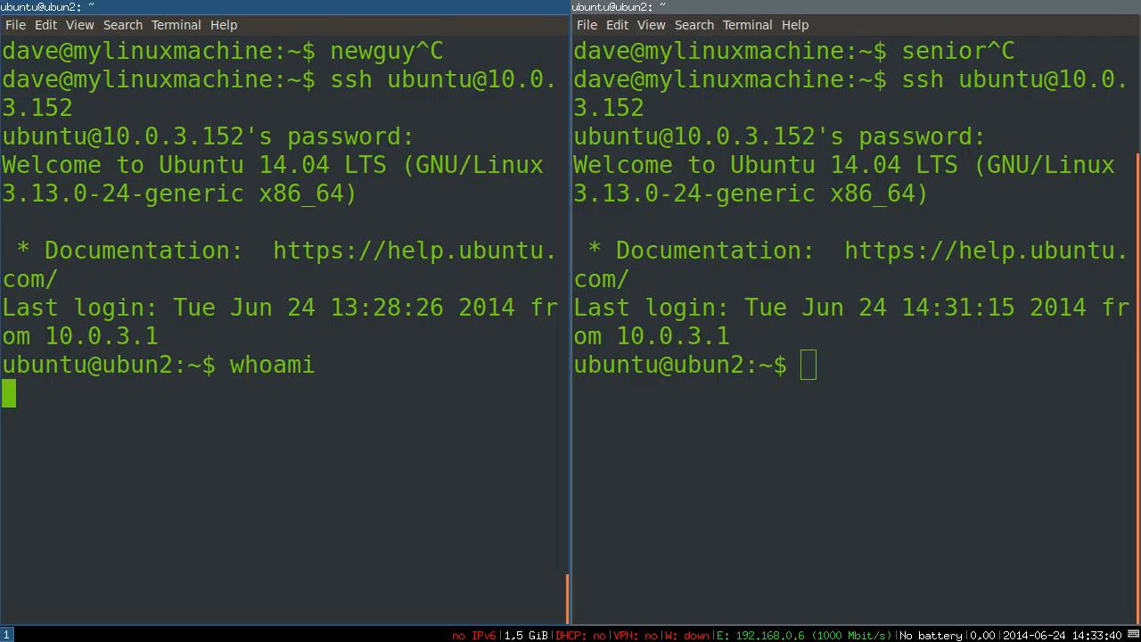
key("Return")
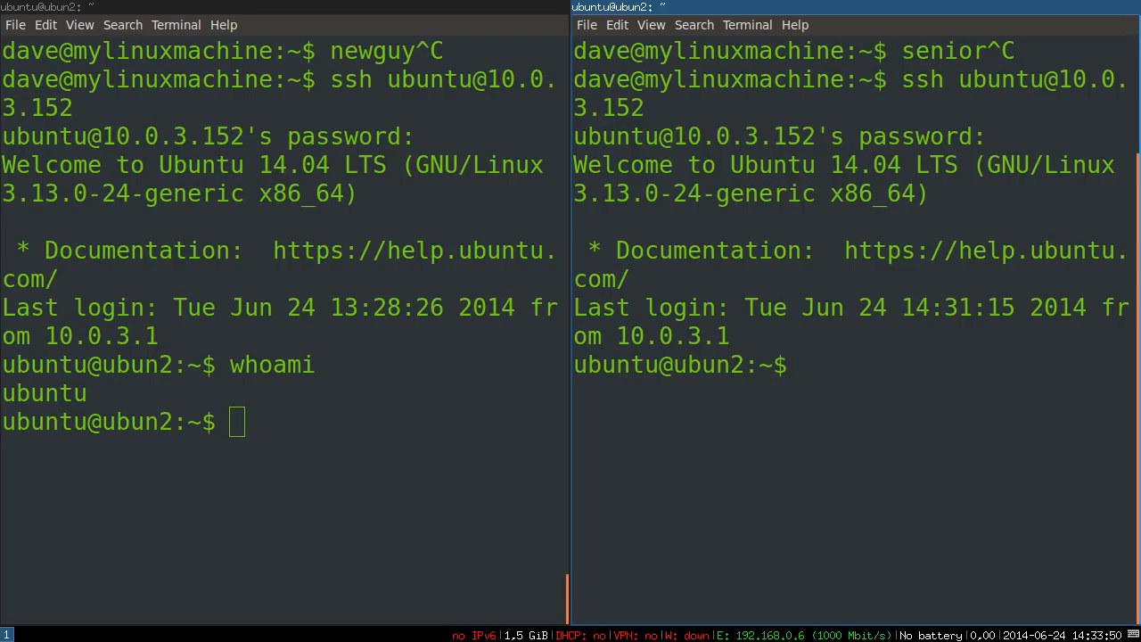
left_click(802, 364)
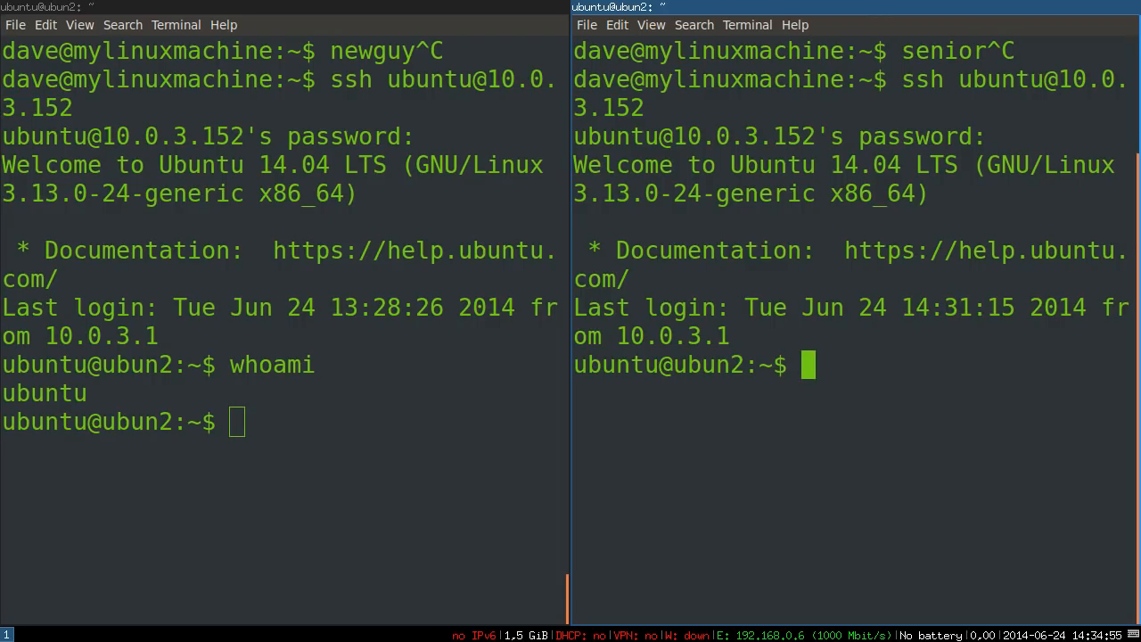
- Run tmux list-sessions in the right terminal, finding no running sessions
type("tmux")
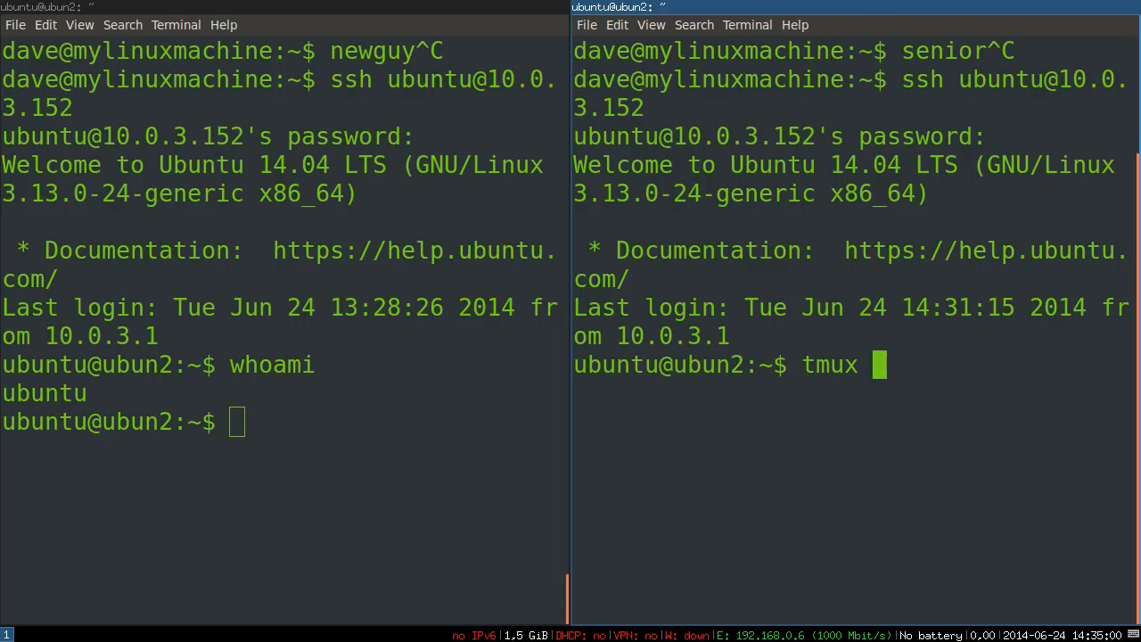
type("list-sessio")
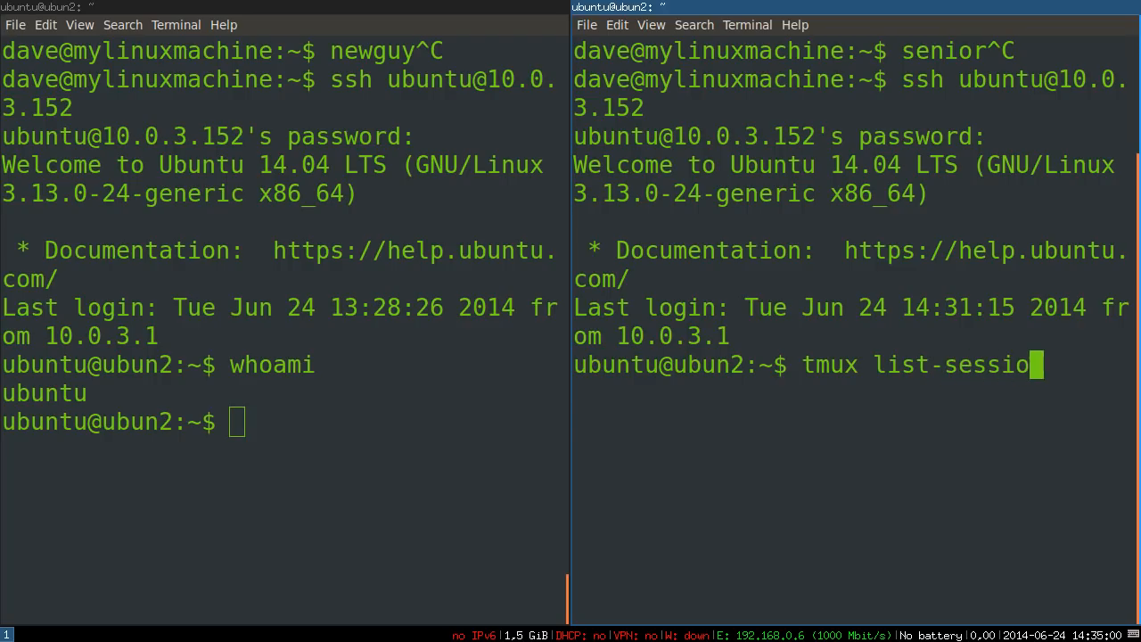
key("Return")
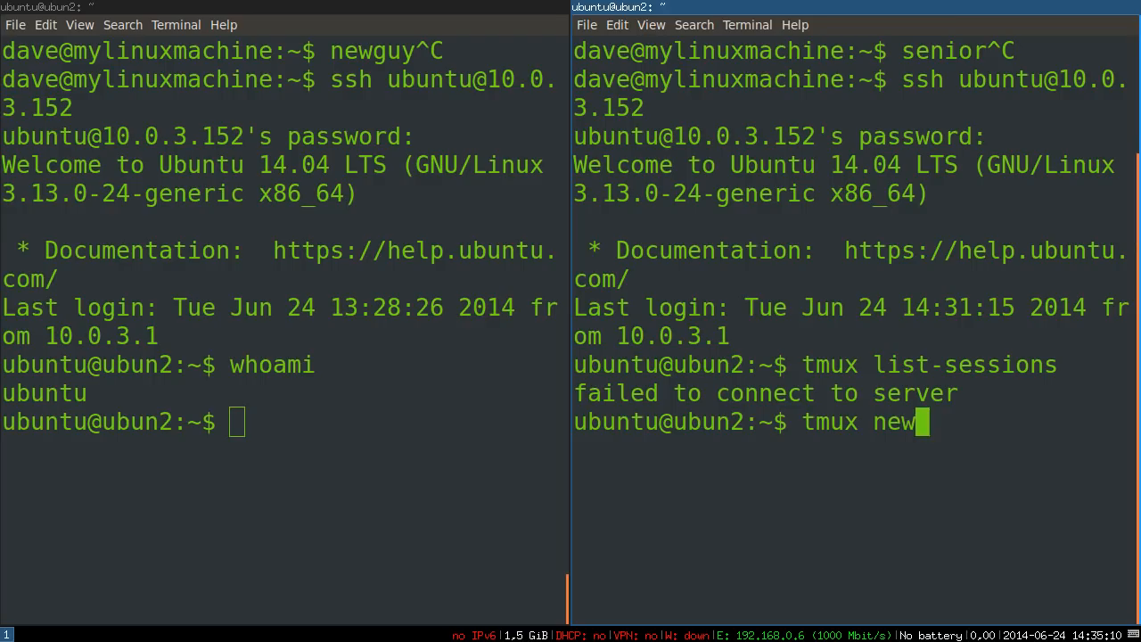
- Start a new named tmux session with tmux new-session -s
type("-session")
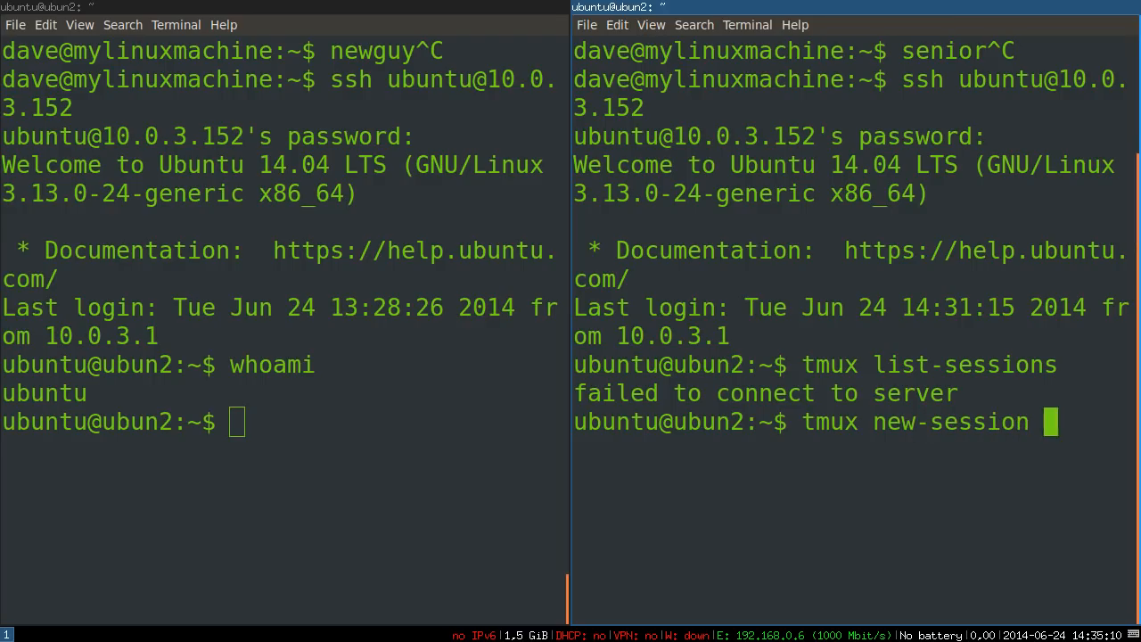
type("-s thi")
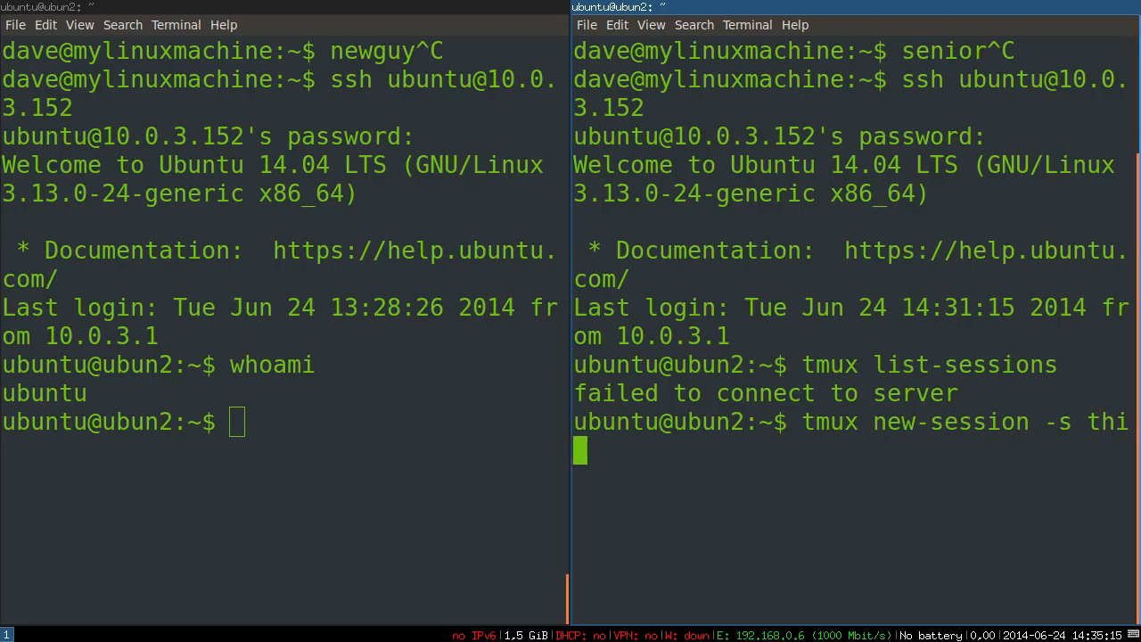
key("Return")
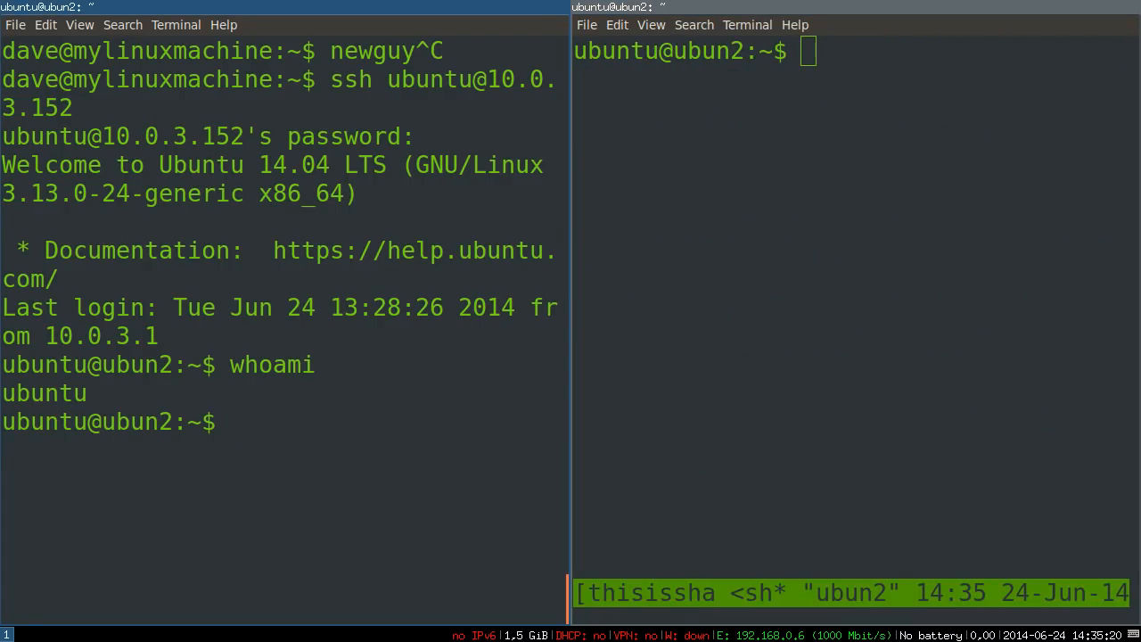
- List the running tmux sessions from the left SSH terminal
left_click(267, 422)
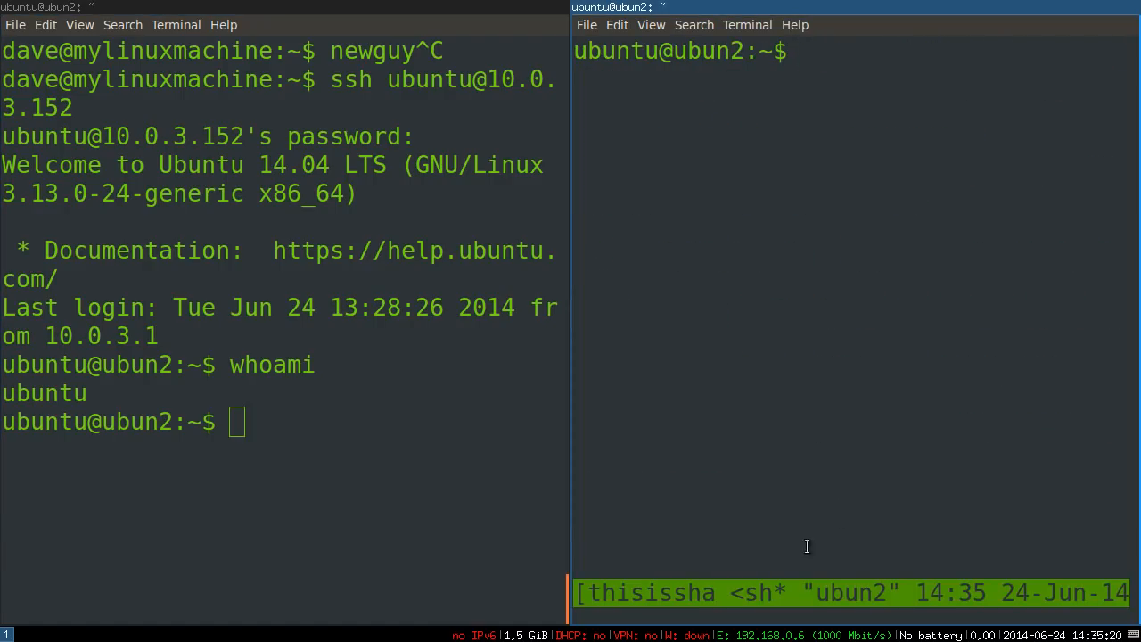
type("blah")
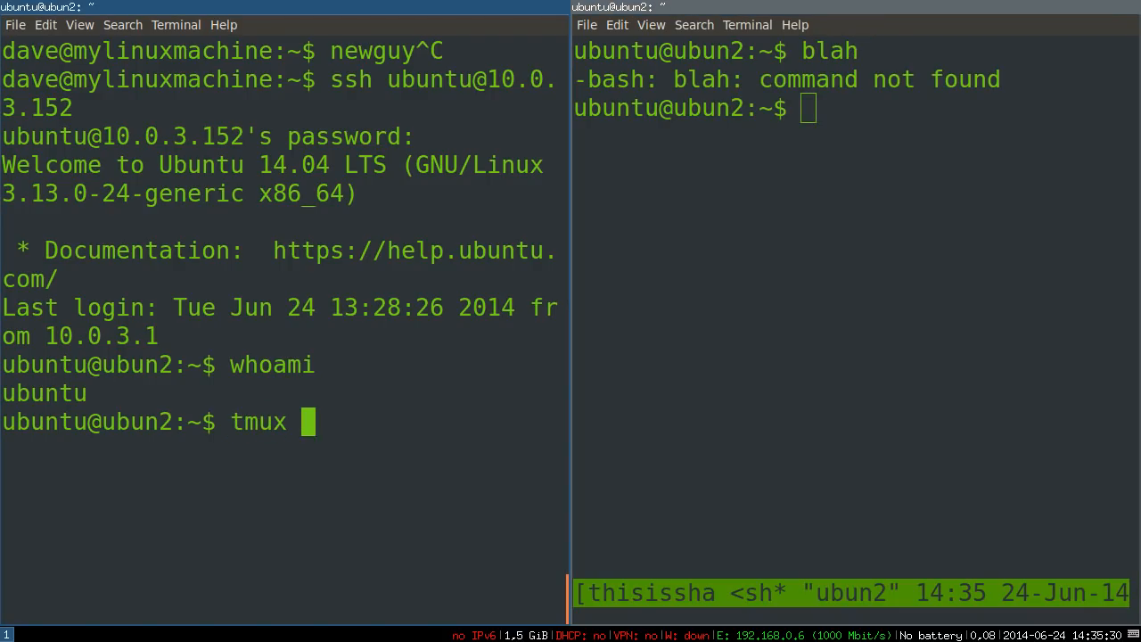
type("list-e")
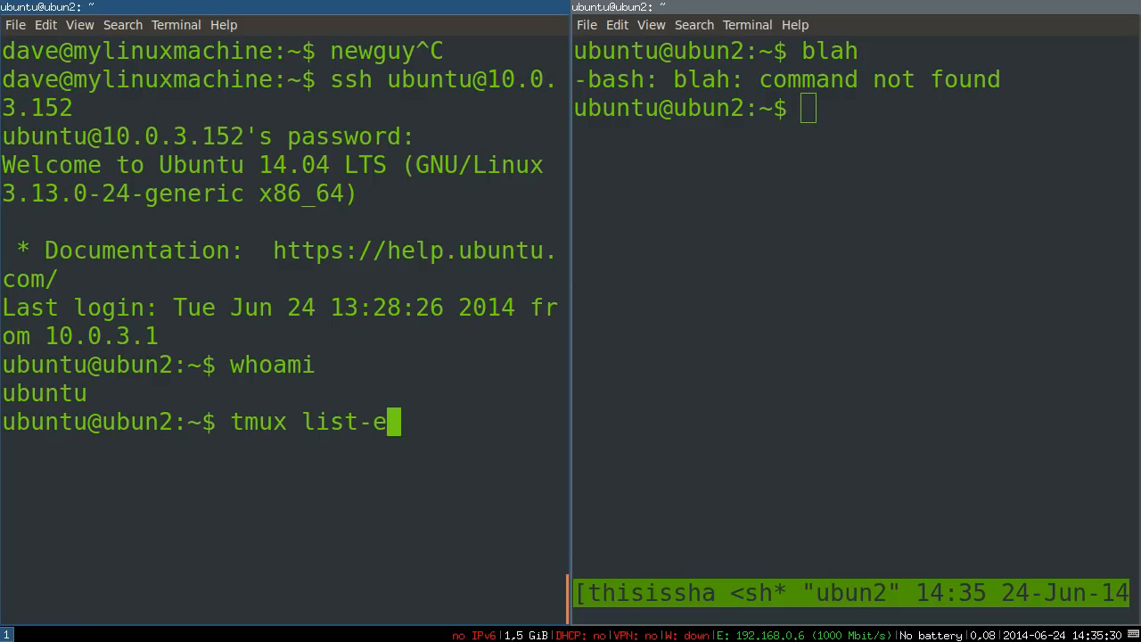
key("Return")
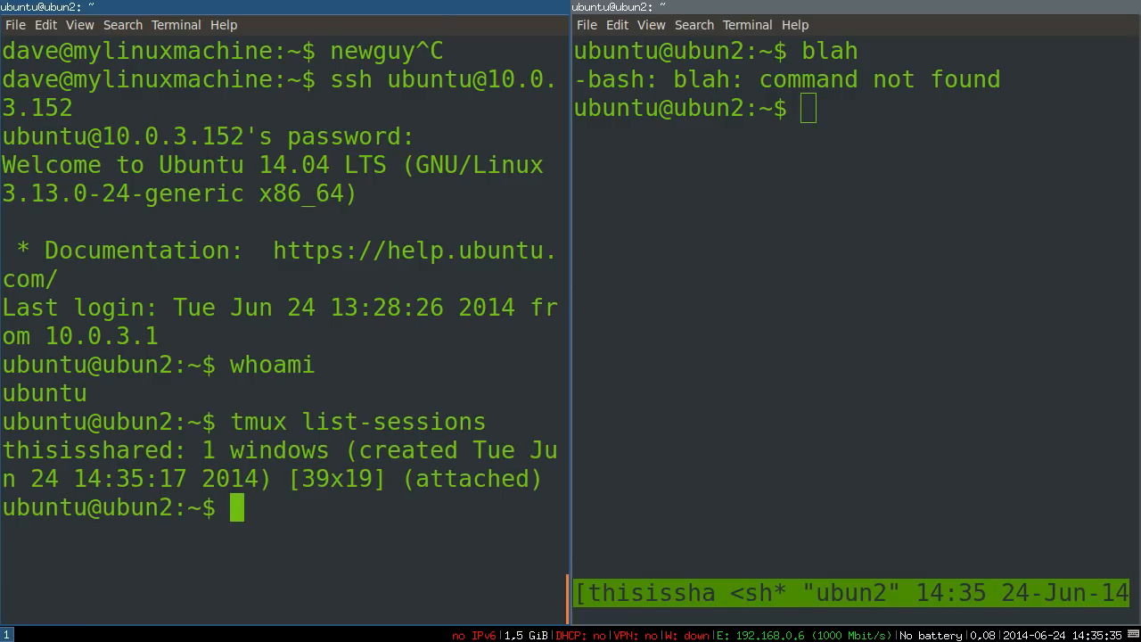
- Attach the left terminal to the shared session thisisshared with tmux attach -t
type("tmux at")
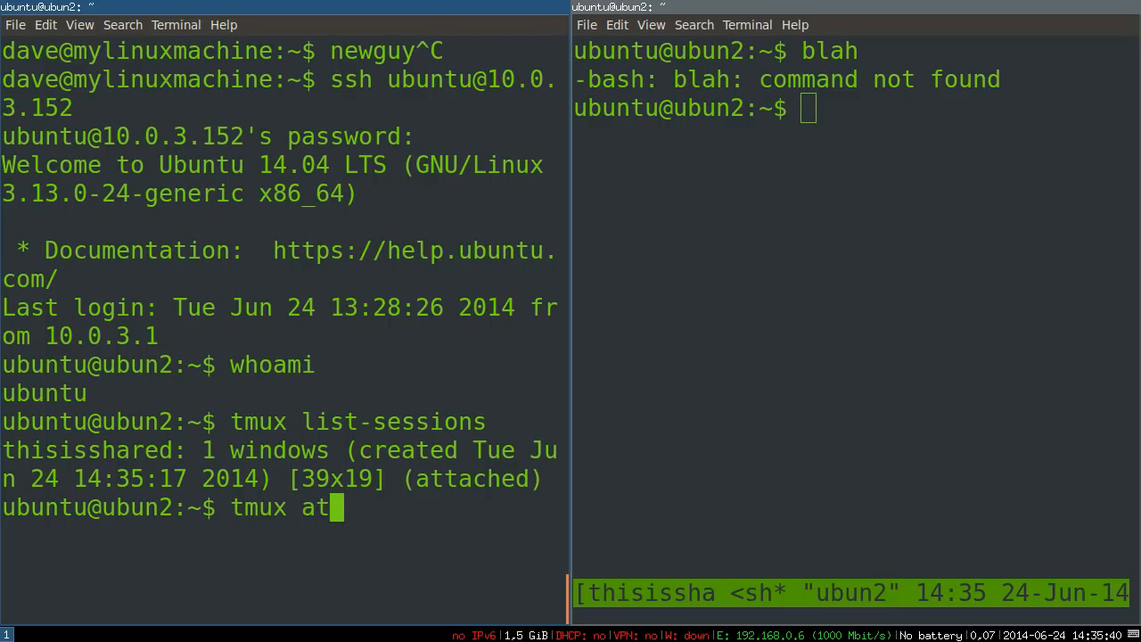
type("tach -t")
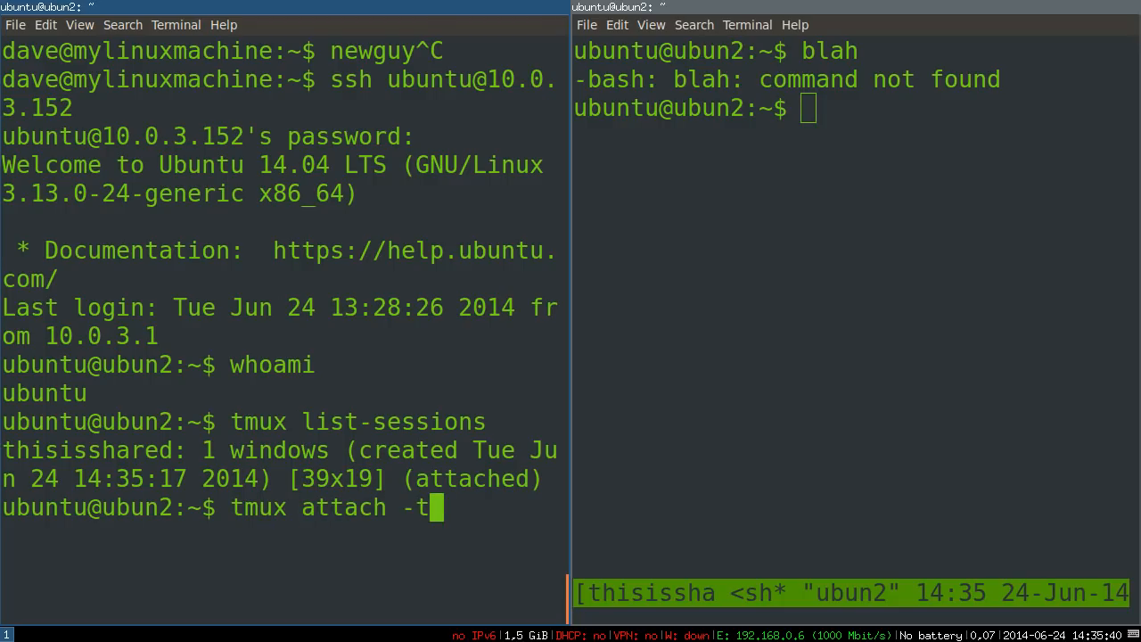
type("thisis")
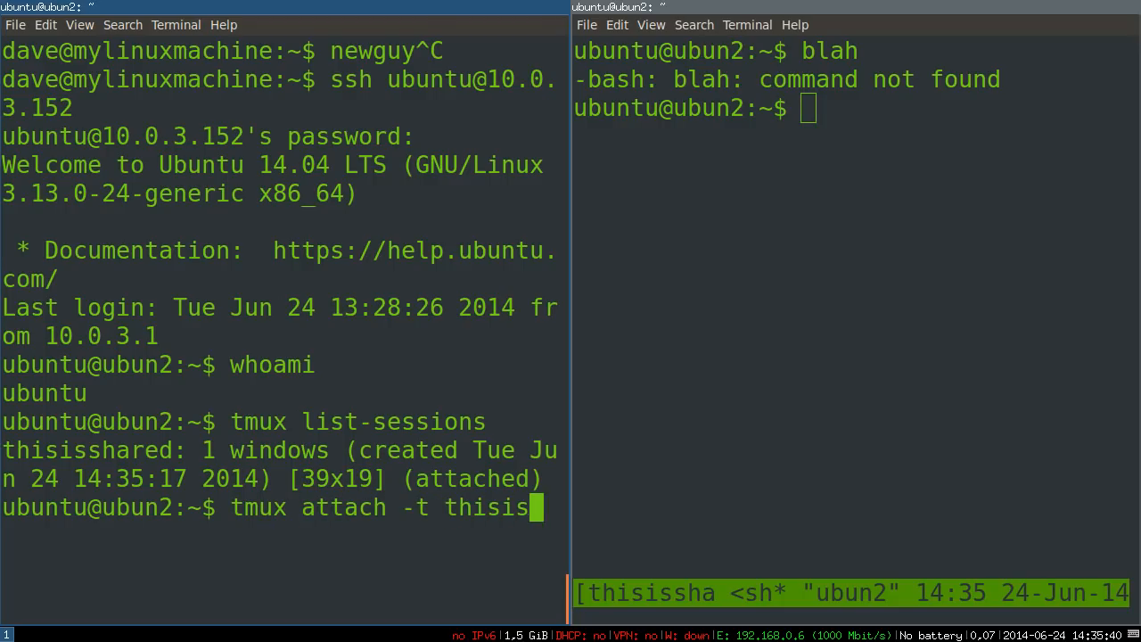
key("Return")
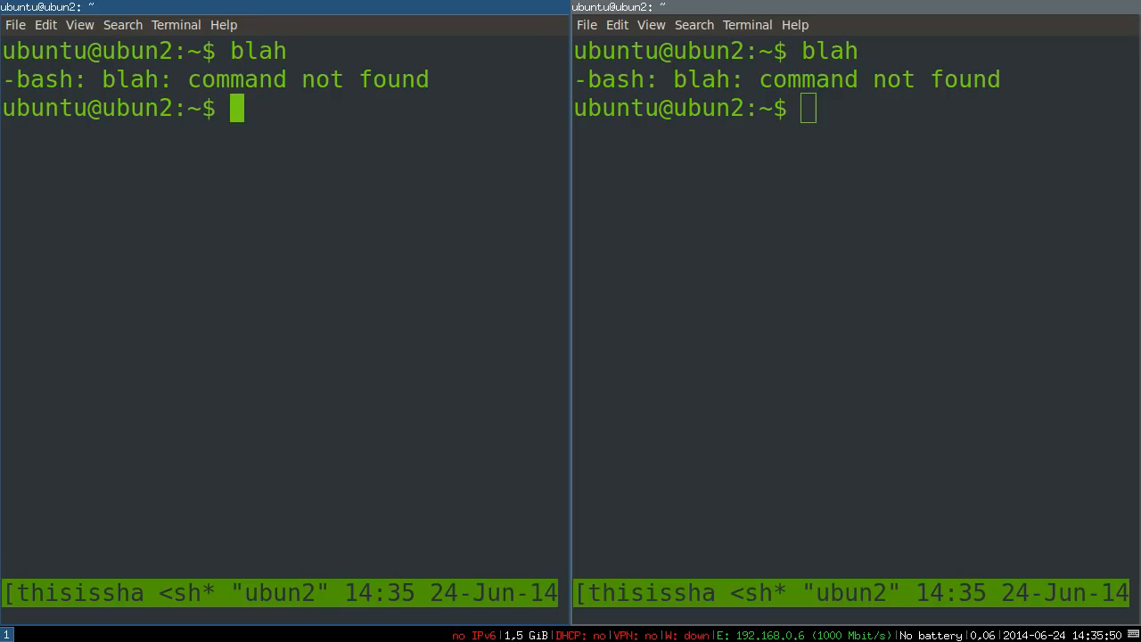
- Discard a test line with Ctrl+C, then open test.txt in nano inside the shared session
type("I write som")
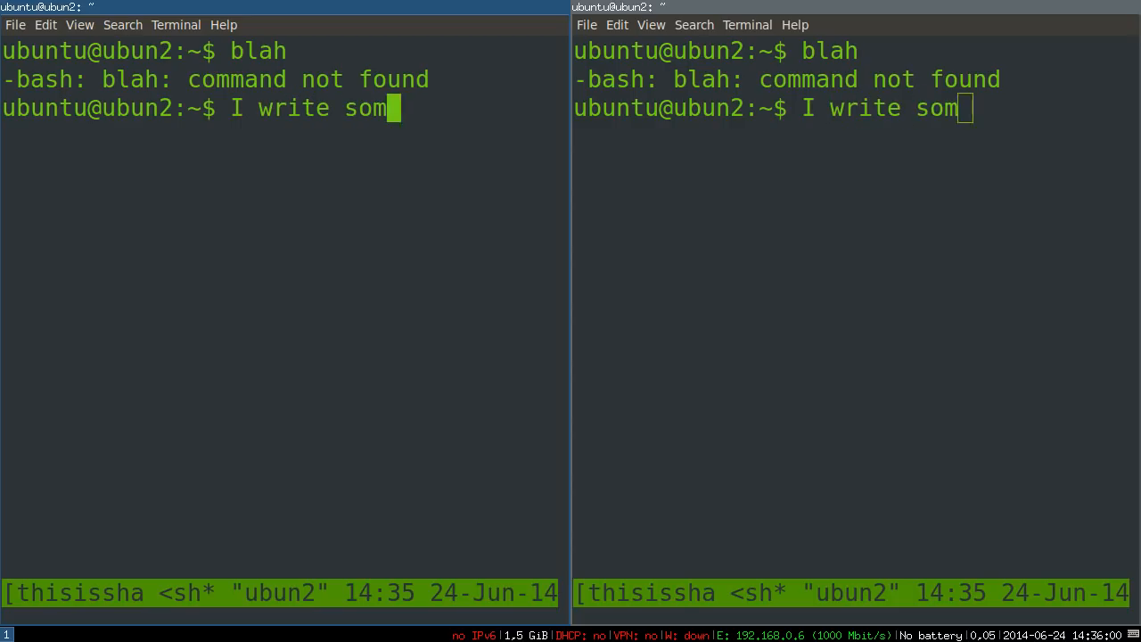
type("e stuff as the jui")
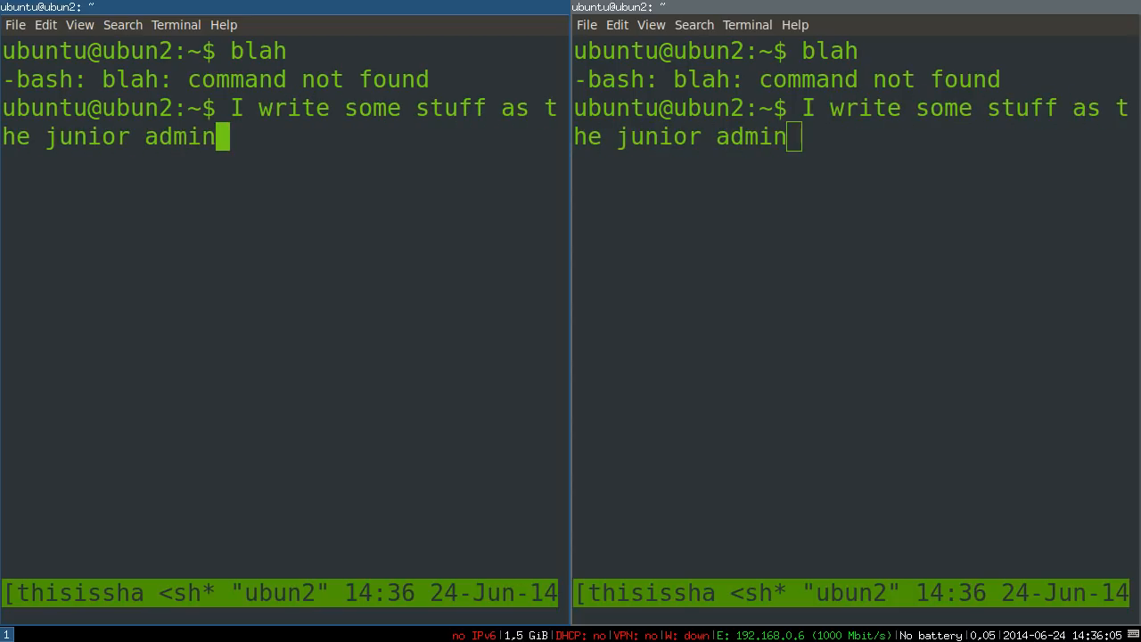
key("ctrl+c")
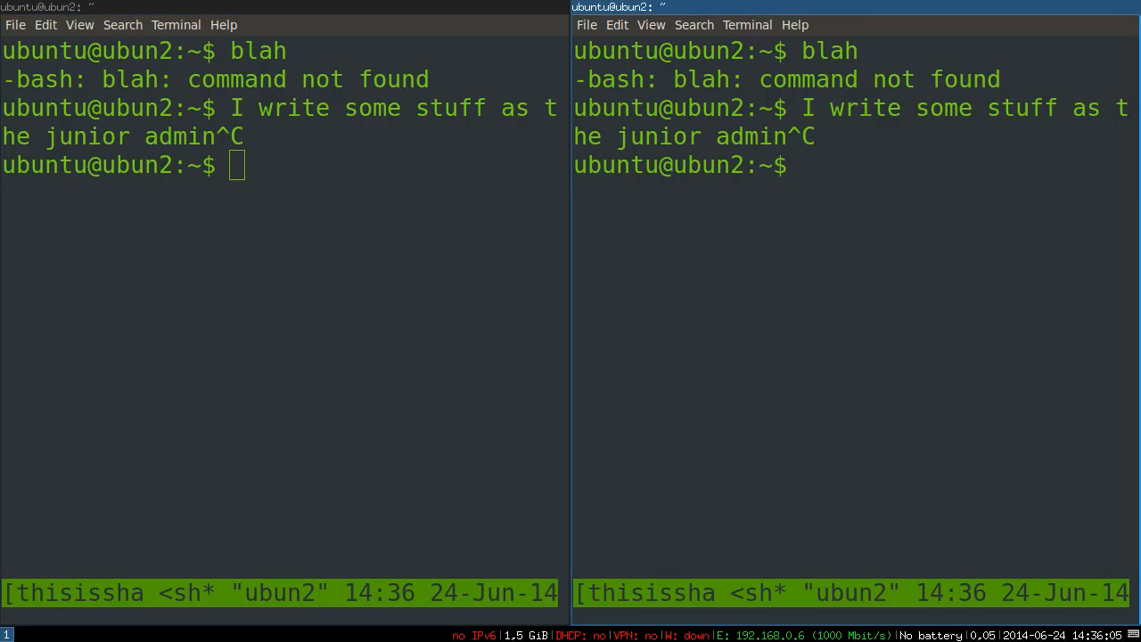
left_click(803, 165)
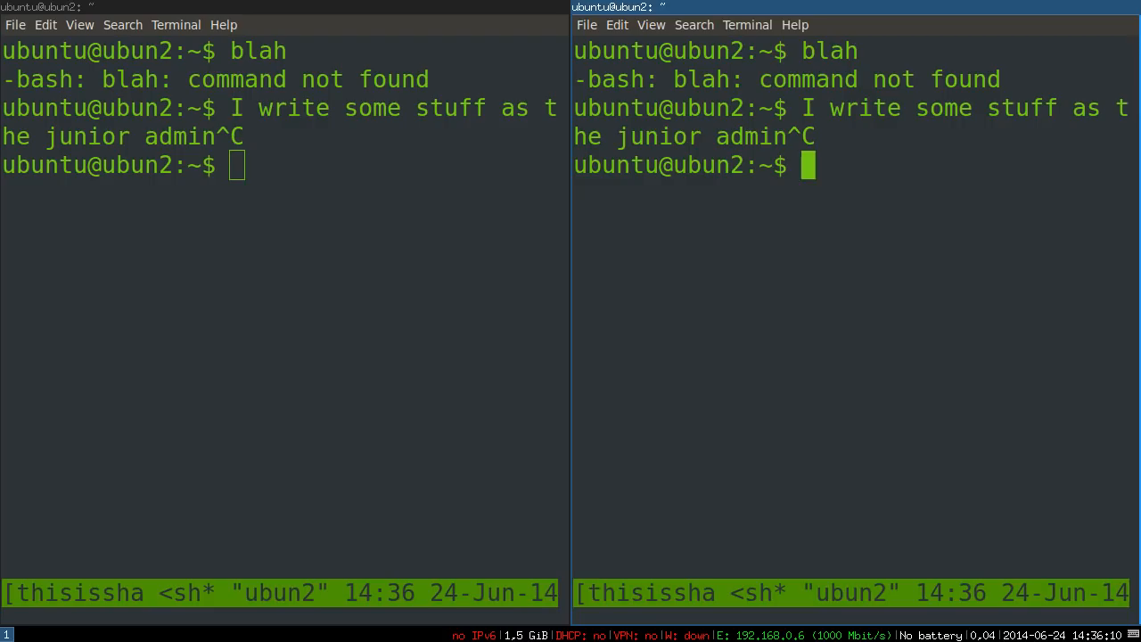
type("nano")
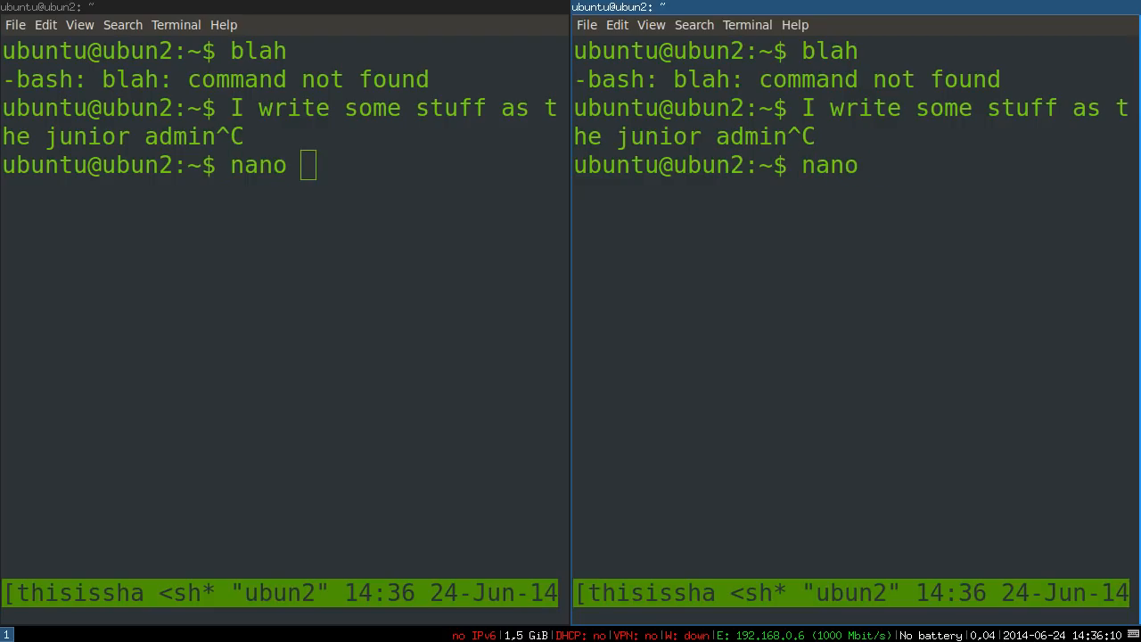
type("test.txt")
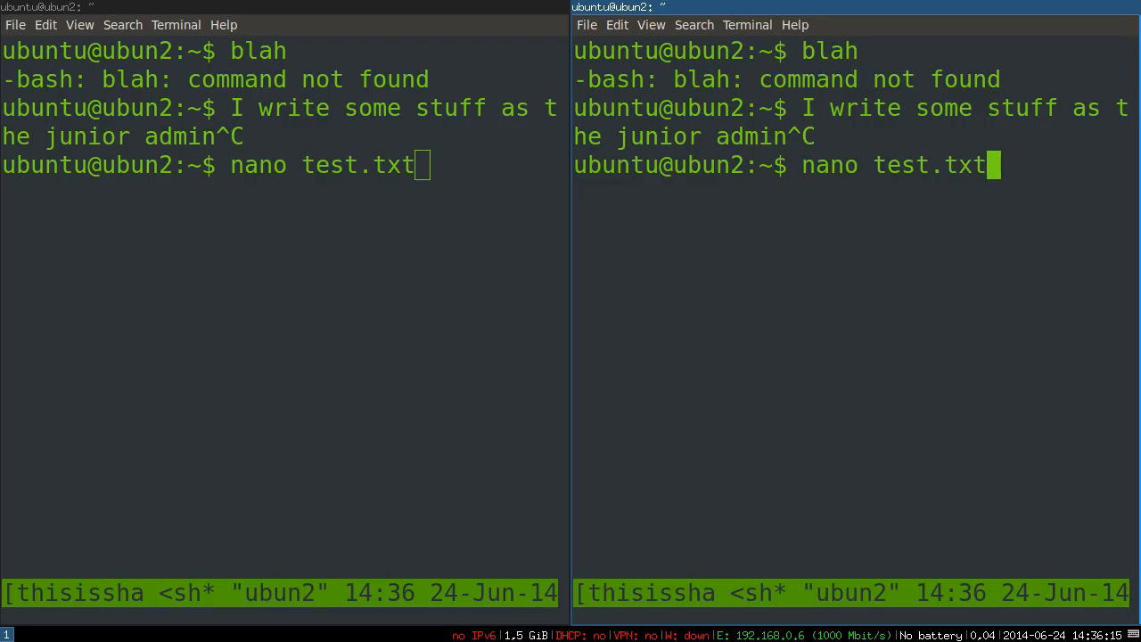
key("Return")
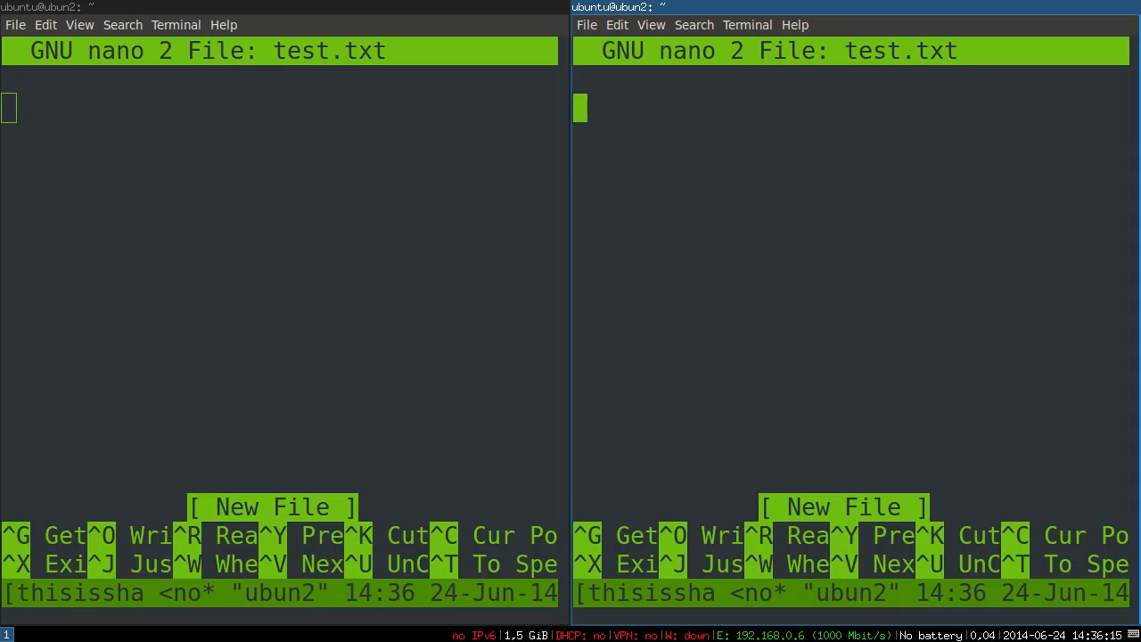
- Add the lines senior and junior from each terminal, then exit nano without saving
type("senior")
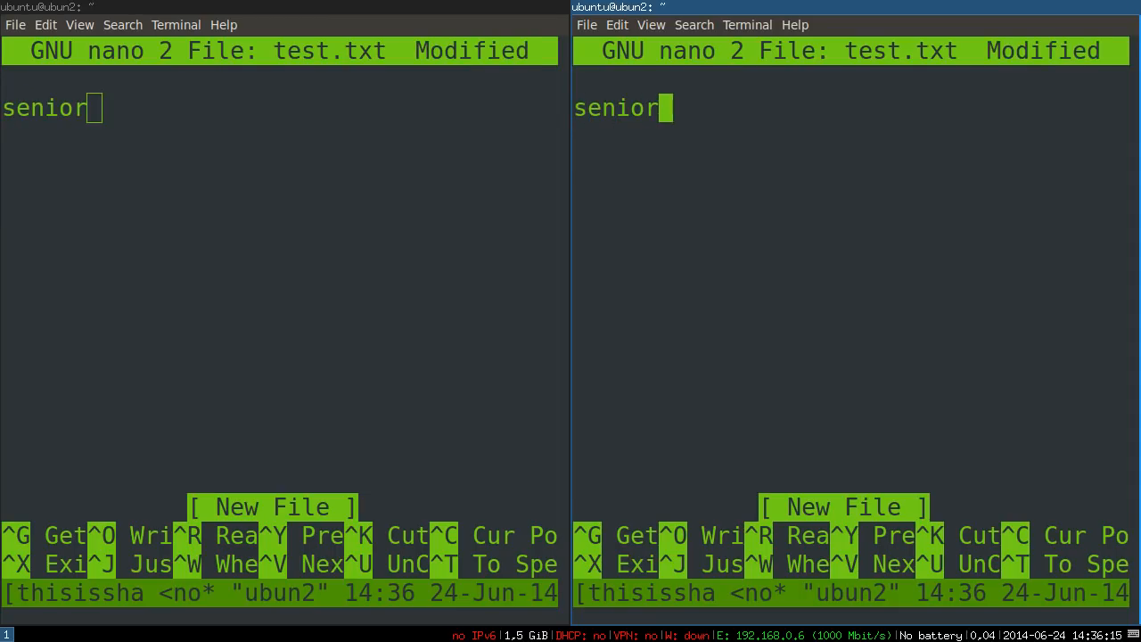
type("j")
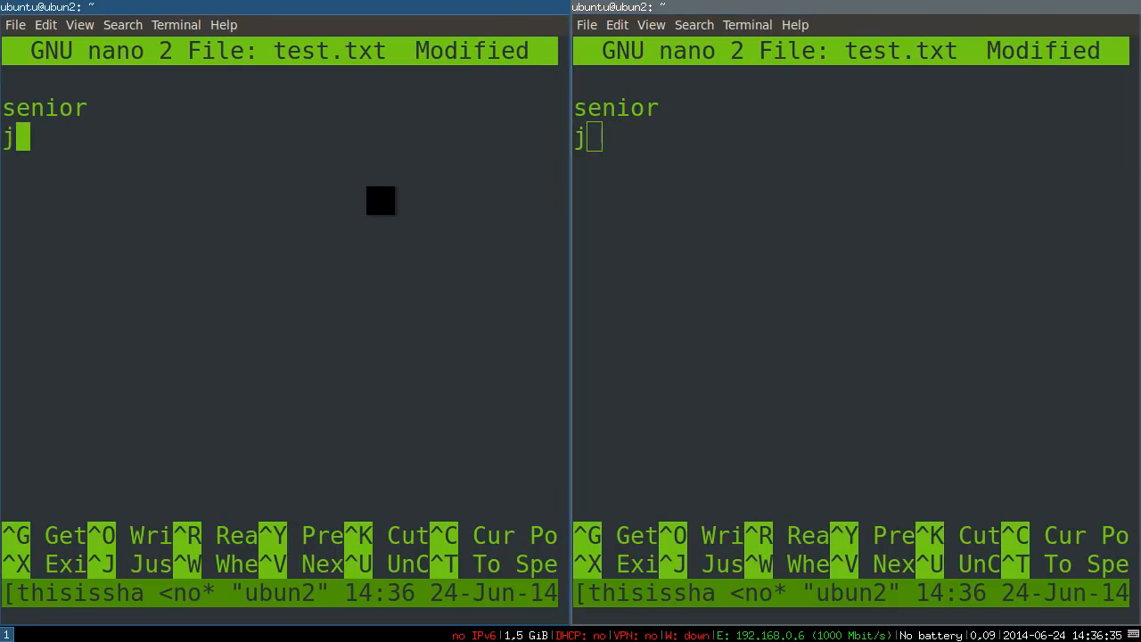
type("unior")
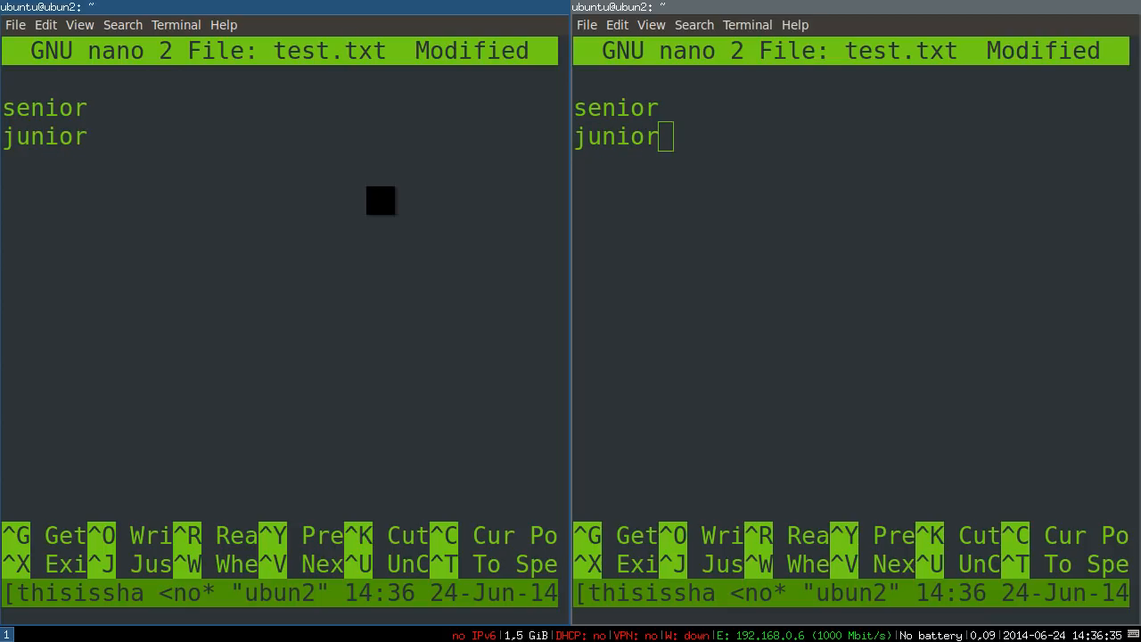
key("Return")
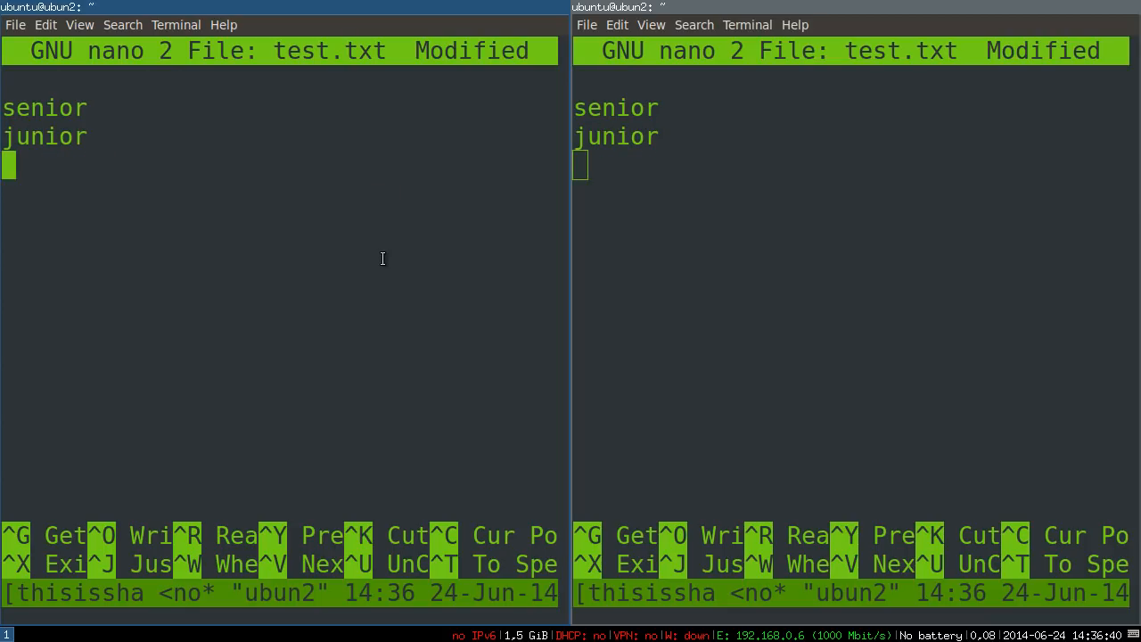
key("ctrl+x")
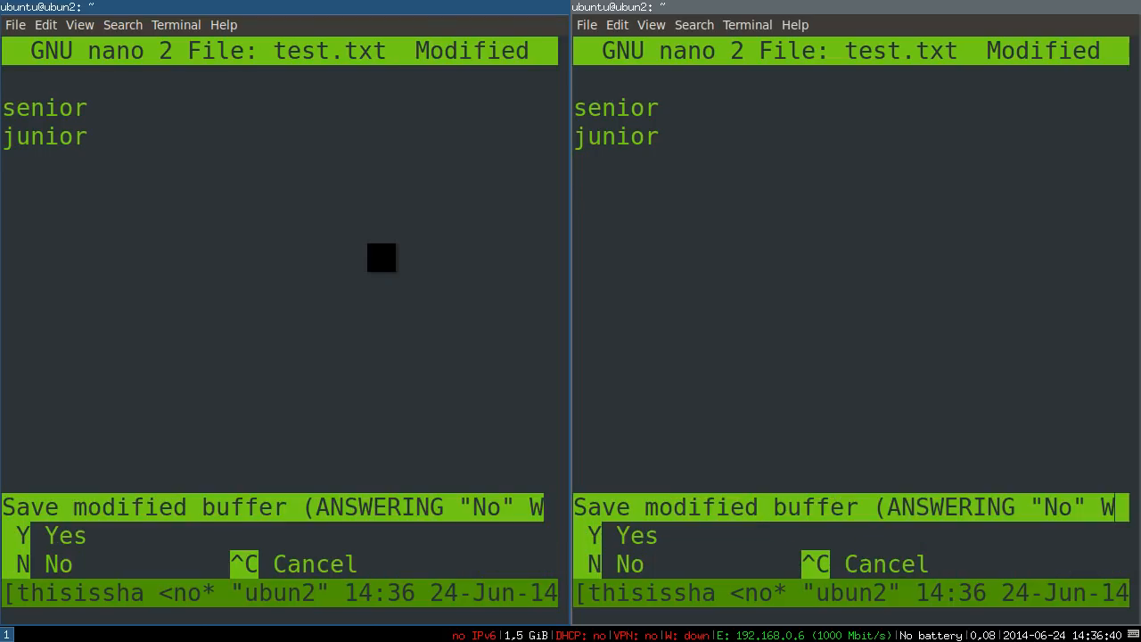
key("n")
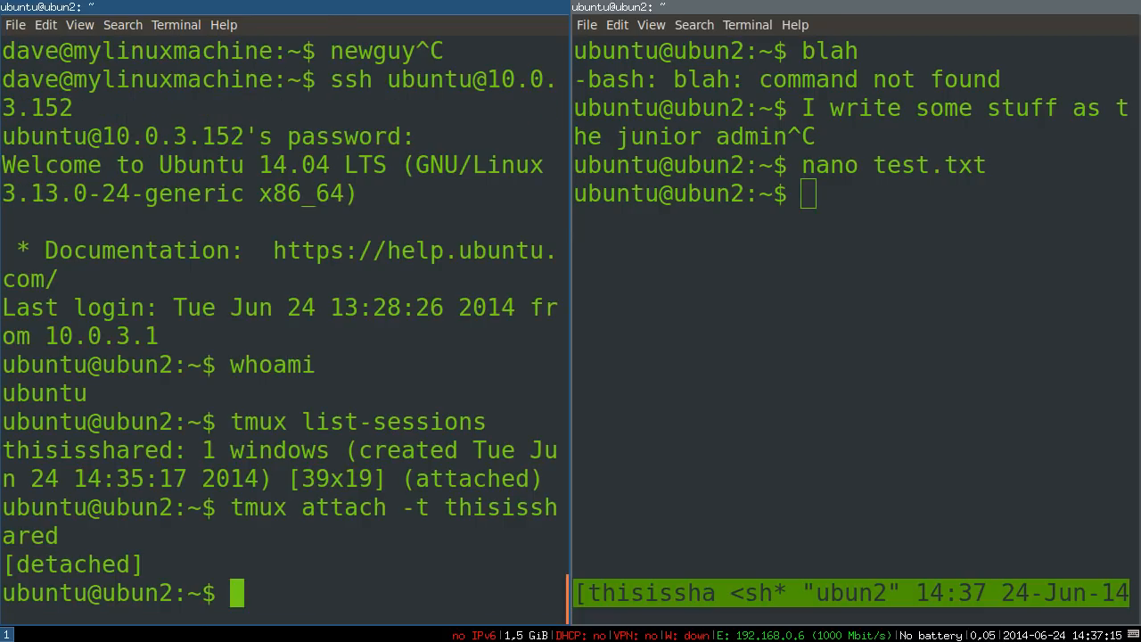
mouse_move(336, 536)
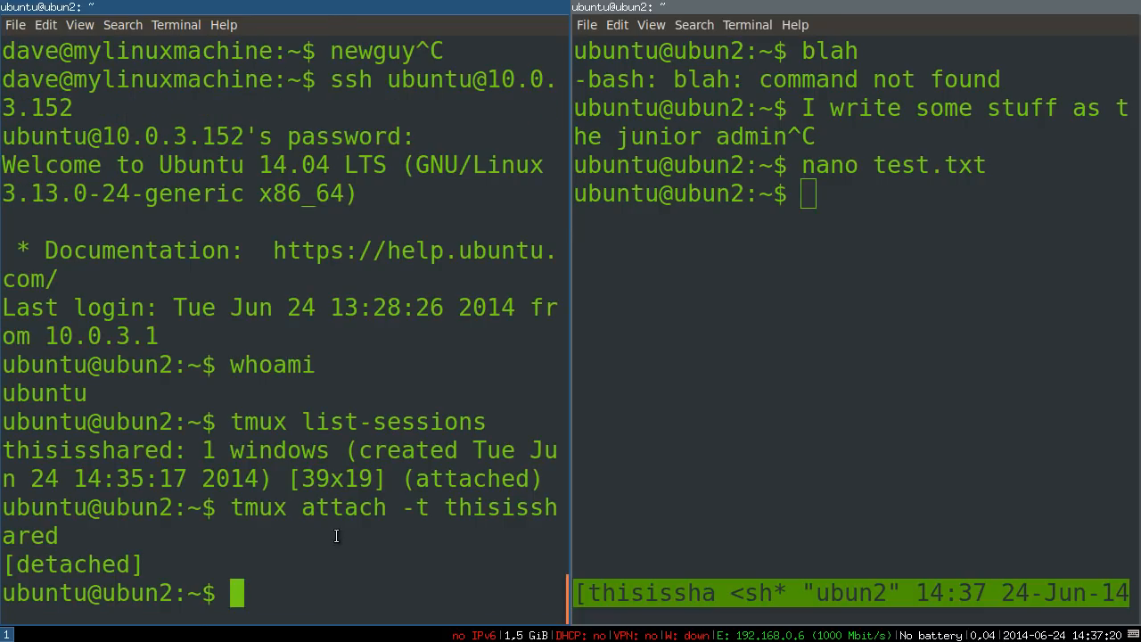
- Run tmux list-sessions in the detached left terminal, showing thisisshared still attached
type("tmux list-")
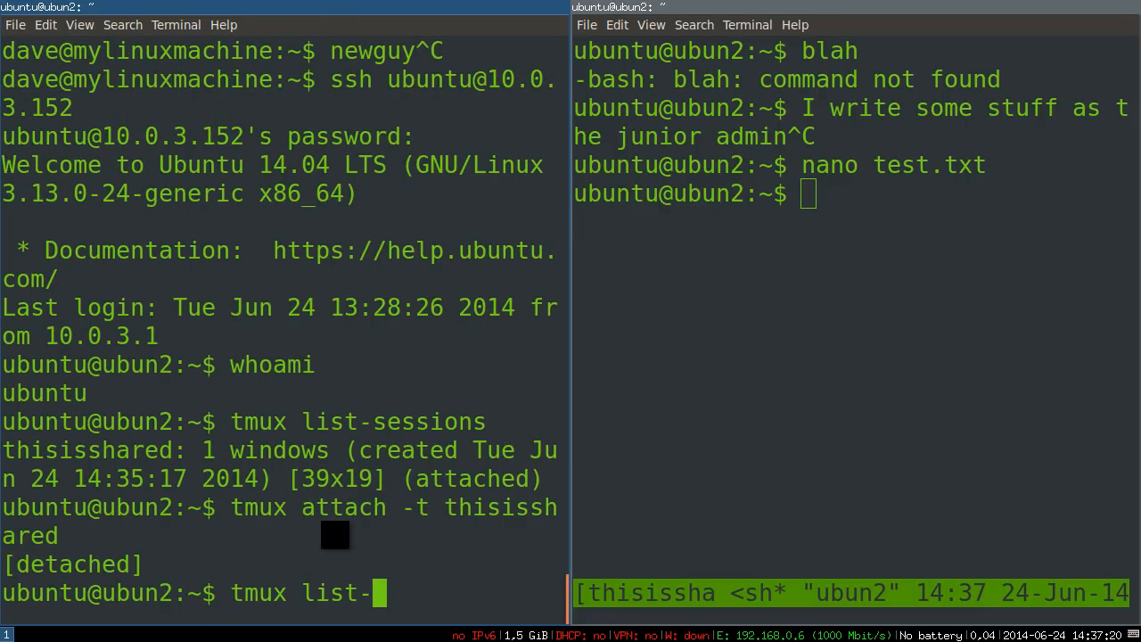
key("Return")
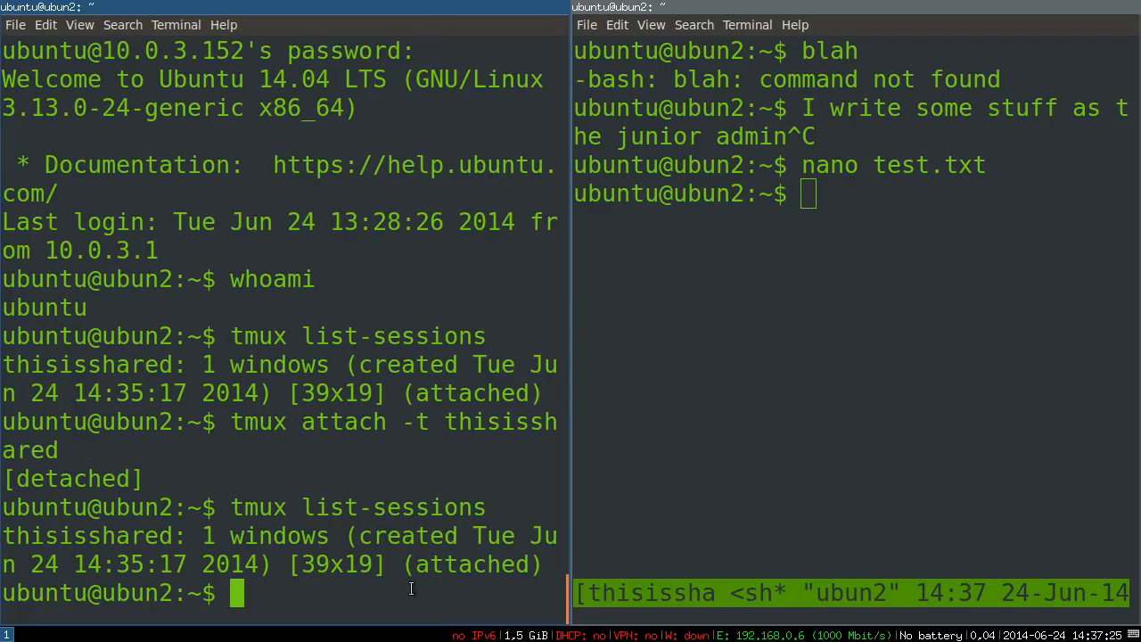